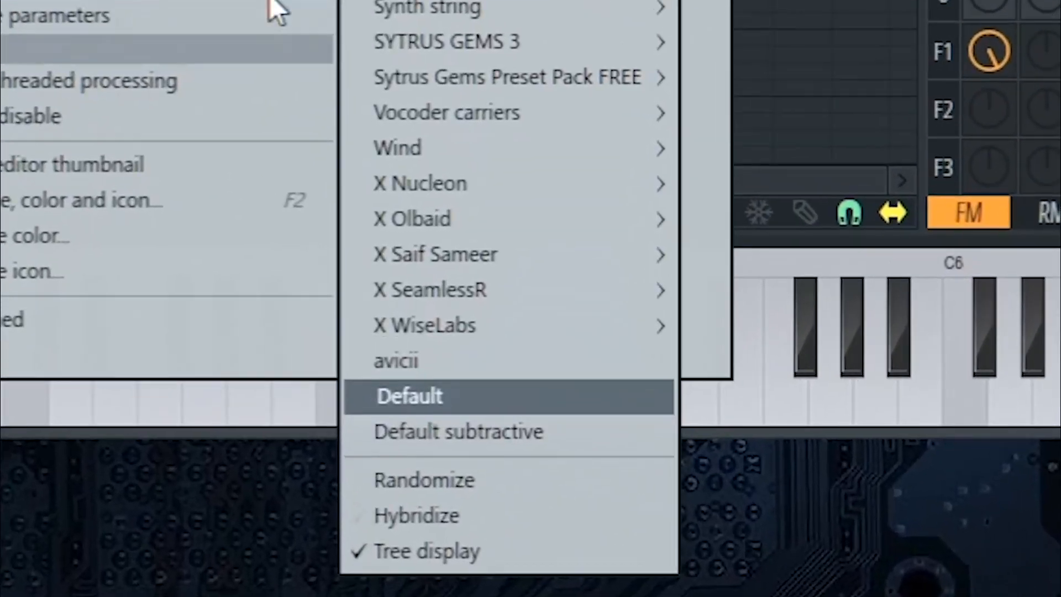
Load the Default preset as the starting patch.
left_click(409, 396)
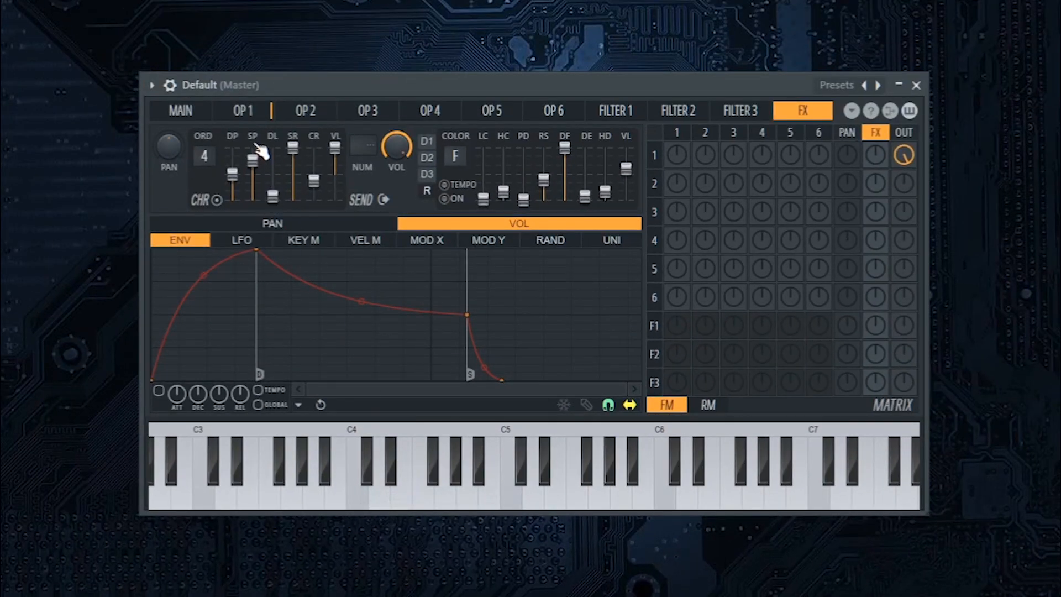
Reshape operator 1's volume envelope into an instant attack decaying straight to silence.
left_click(242, 110)
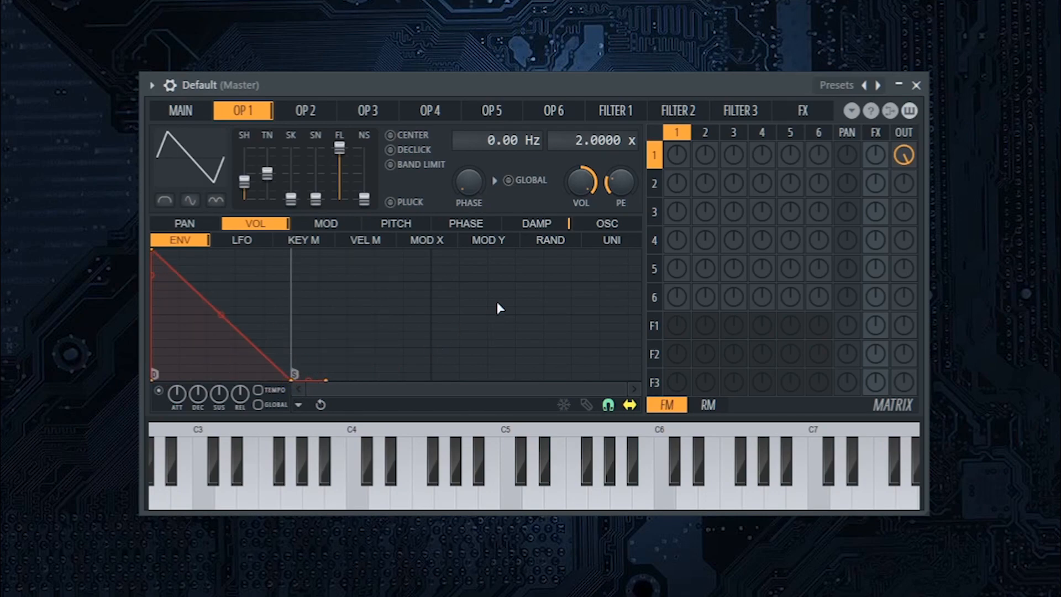
Enable filter 1's waveshaper with a rounded saturation curve.
left_click(615, 110)
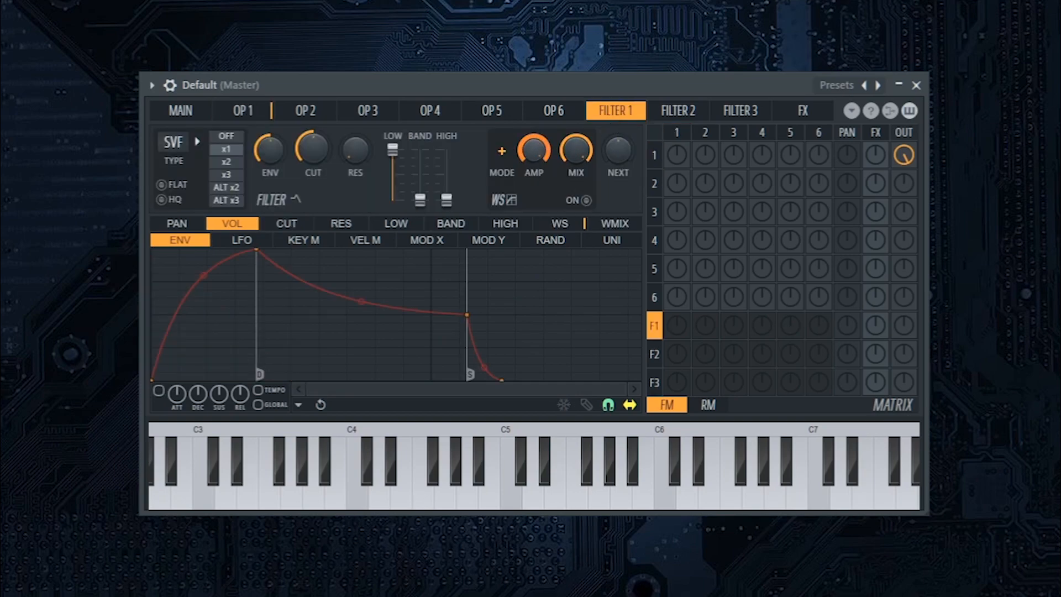
left_click(560, 223)
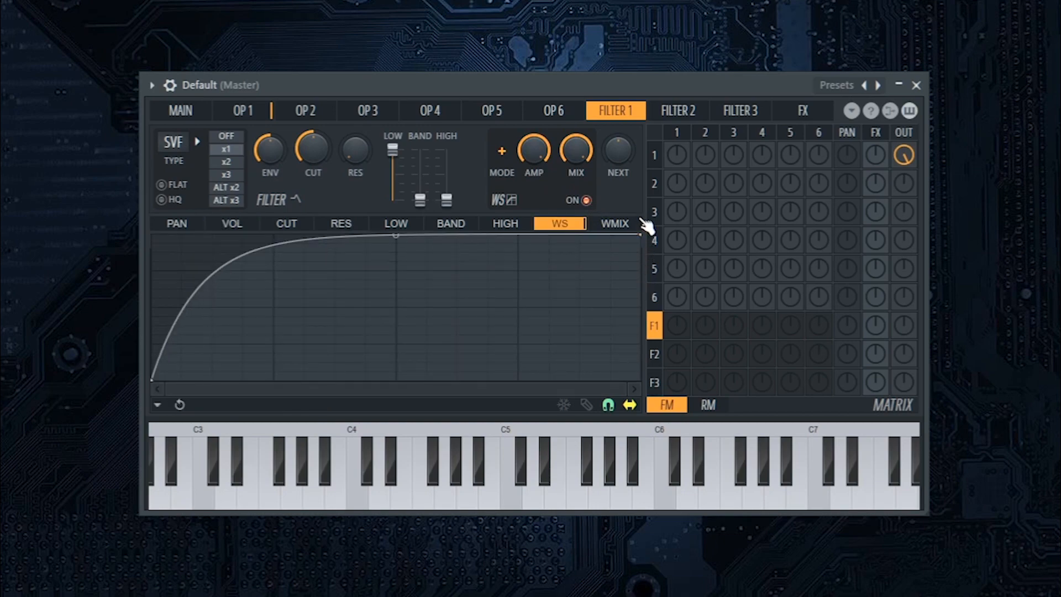
mouse_move(728, 166)
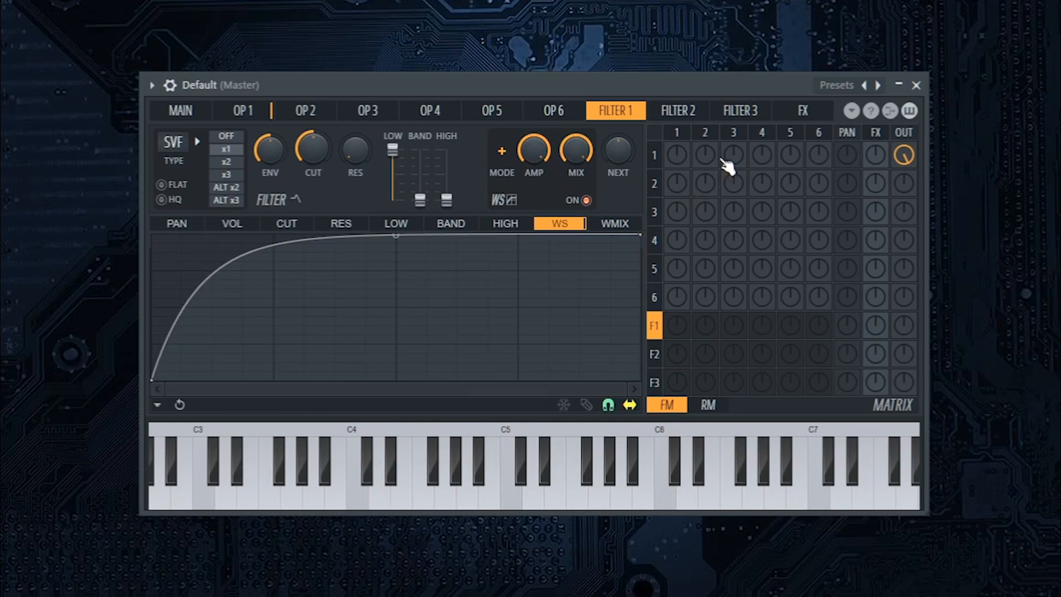
left_click(802, 110)
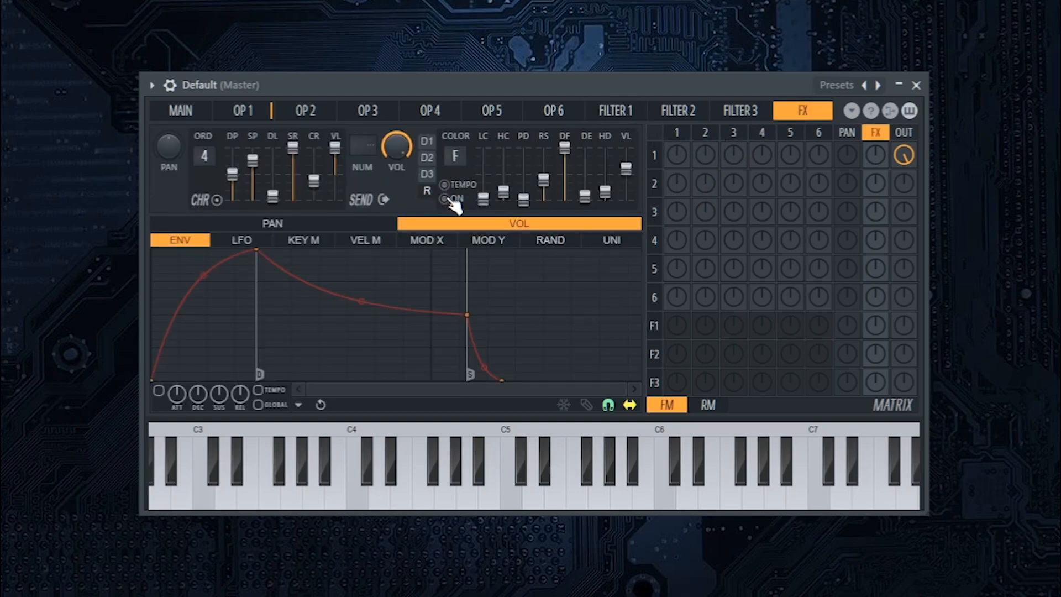
Switch the reverb on, adjust its sliders and route operator 1 in the matrix.
left_click(444, 198)
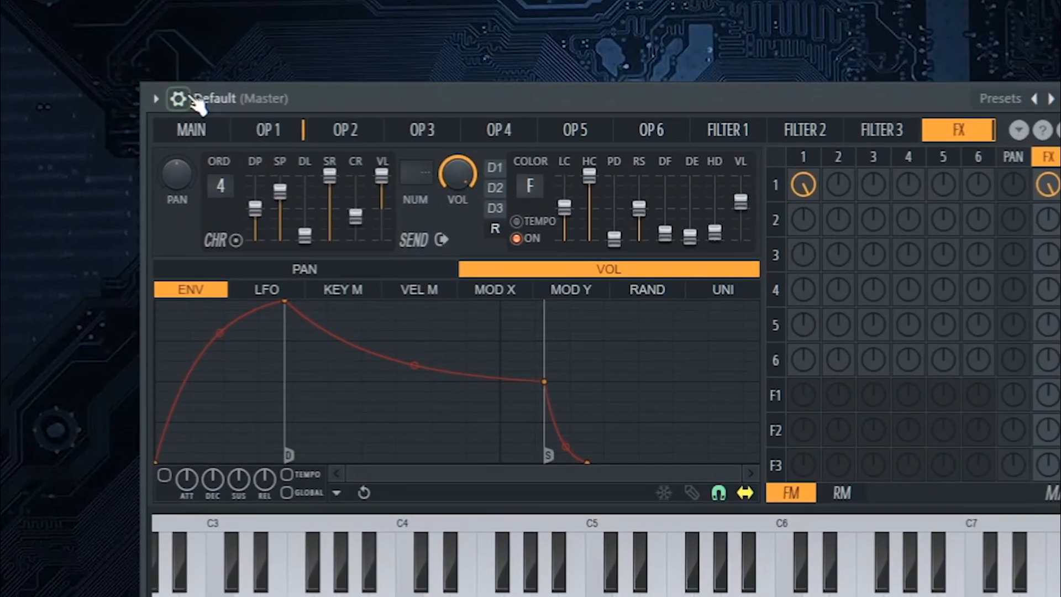
left_click(178, 98)
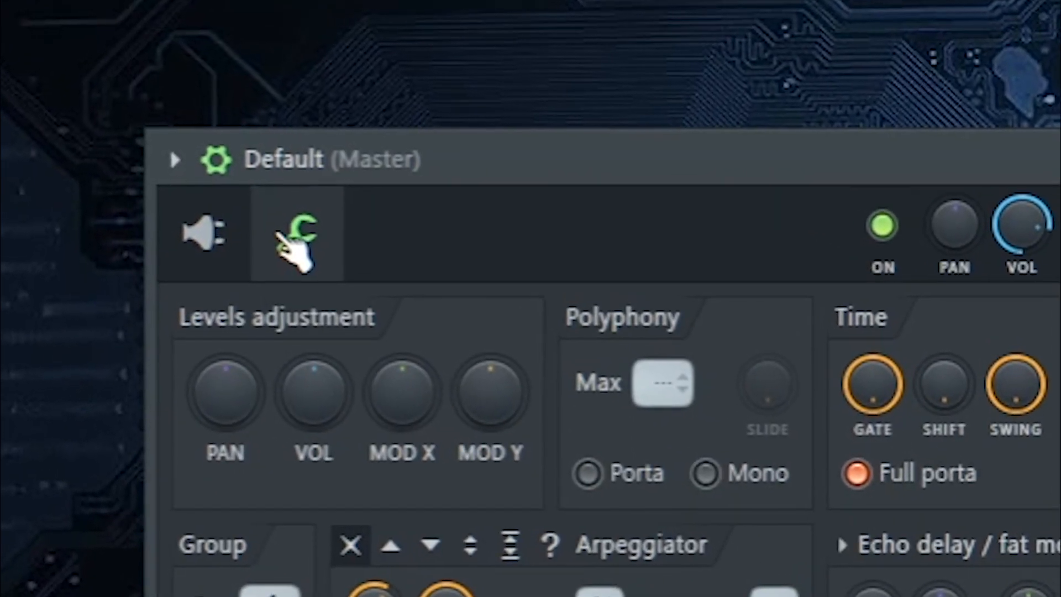